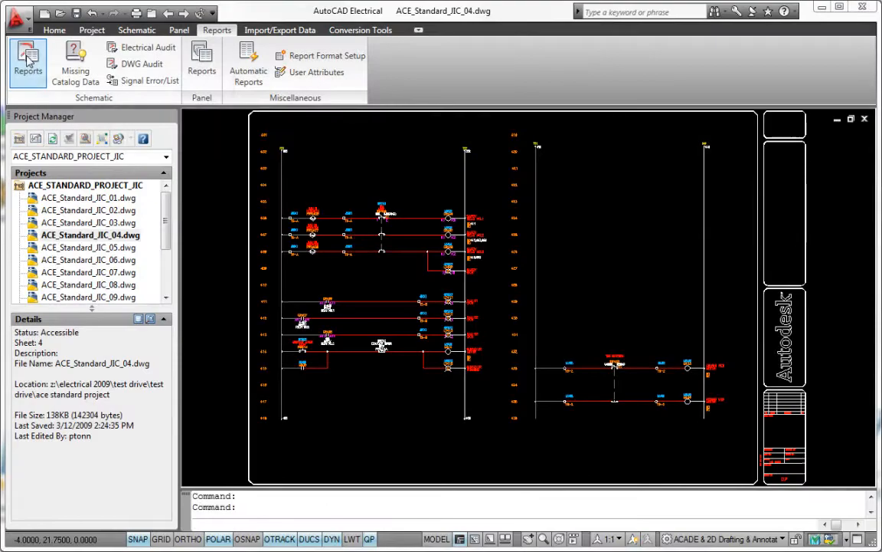
# - Generate the project Bill of Material report for all locations, showing 34 records
pyautogui.click(28, 63)
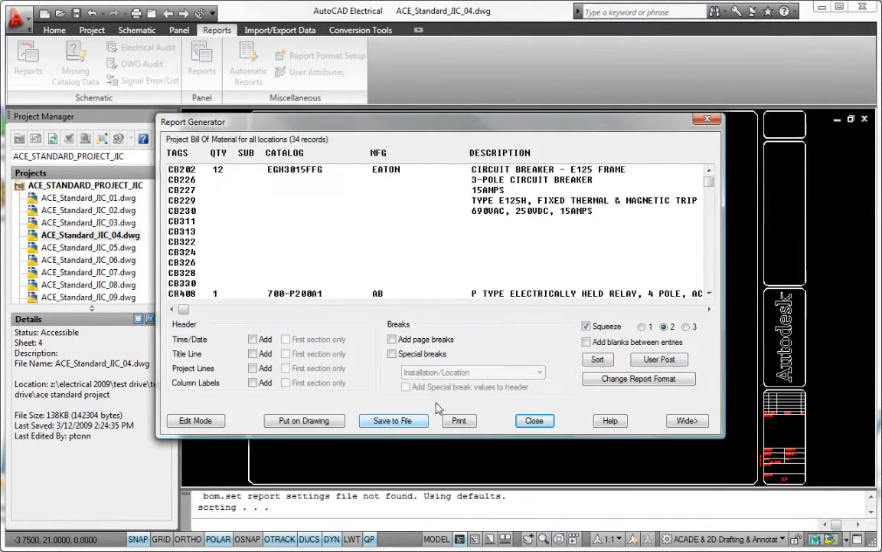
# - Preview the 520-record project component wire list report across all ten drawings without saving it
pyautogui.click(638, 378)
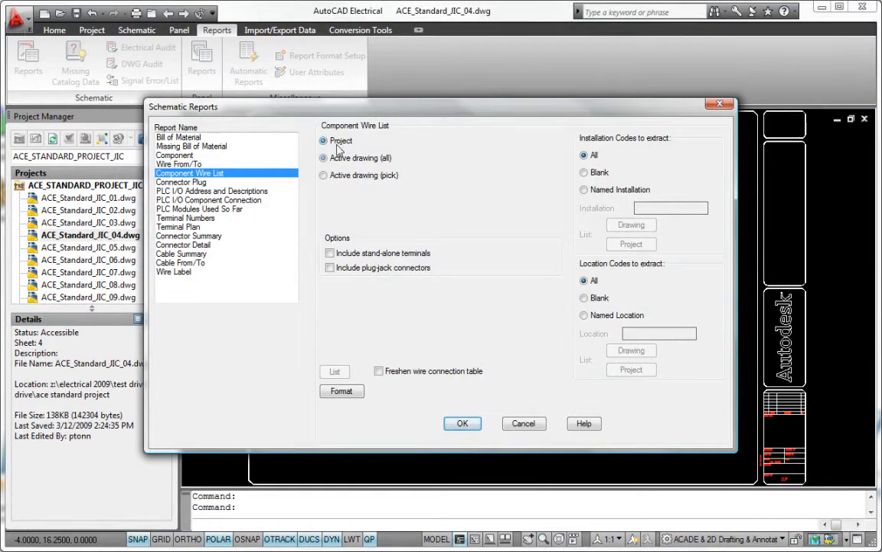
pyautogui.click(462, 423)
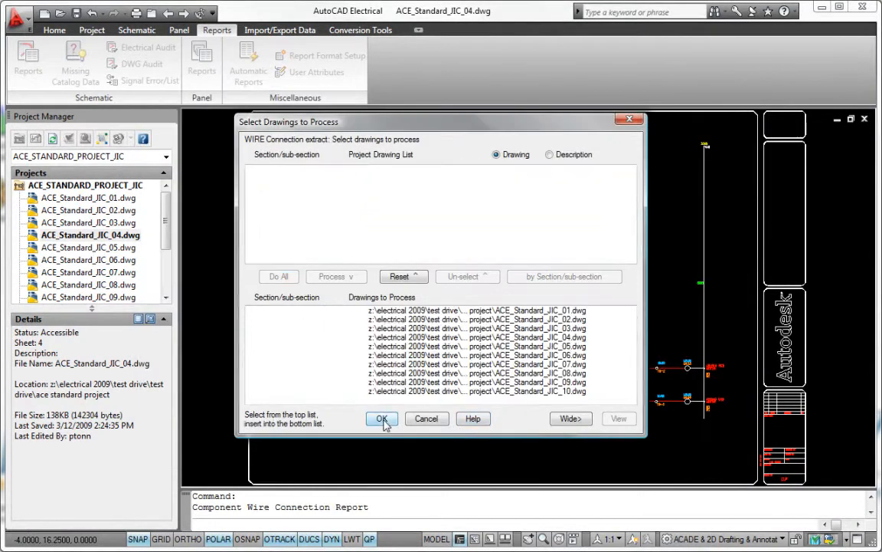
pyautogui.click(382, 419)
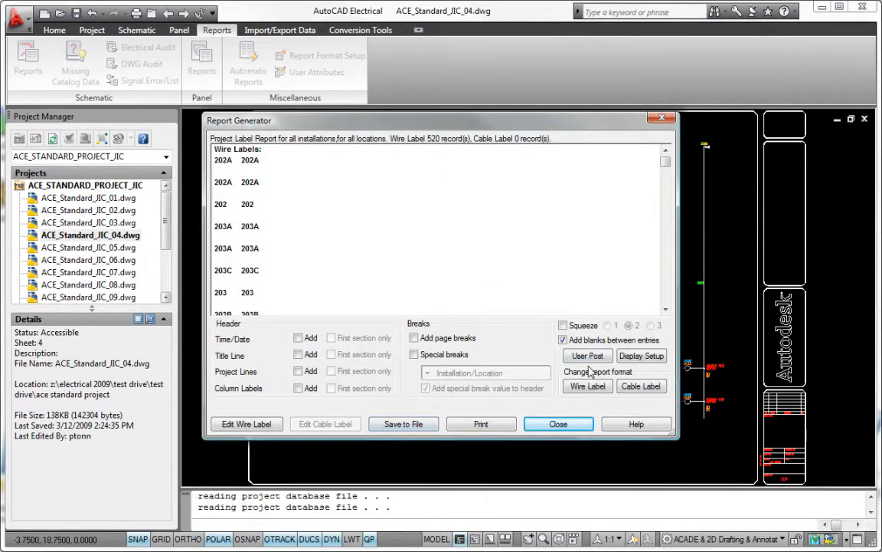
pyautogui.click(403, 423)
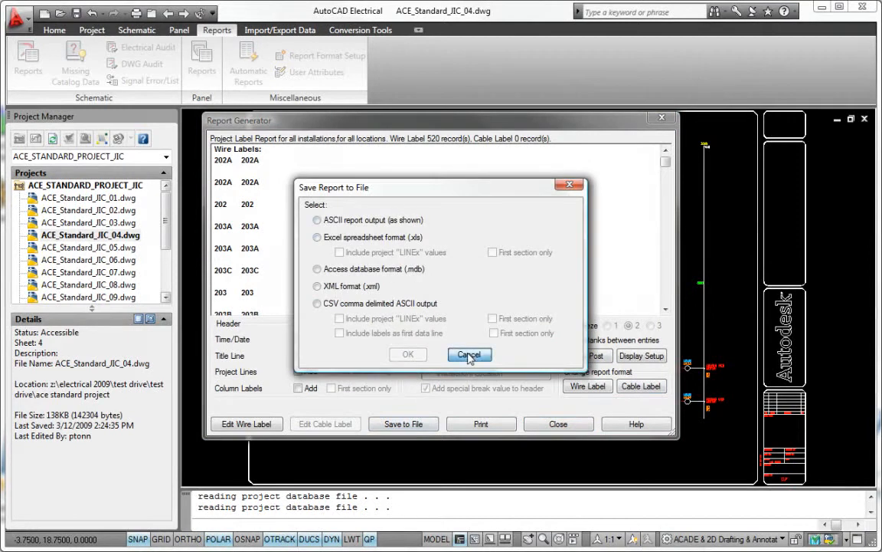
pyautogui.click(469, 354)
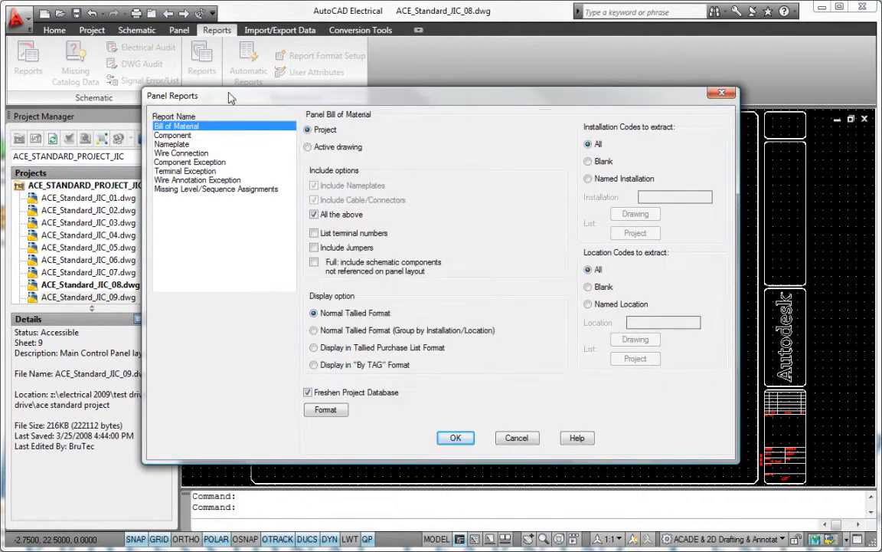
# - Save drawing ACE_Standard_JIC_08 and insert the panel Bill of Material as a table
pyautogui.click(455, 437)
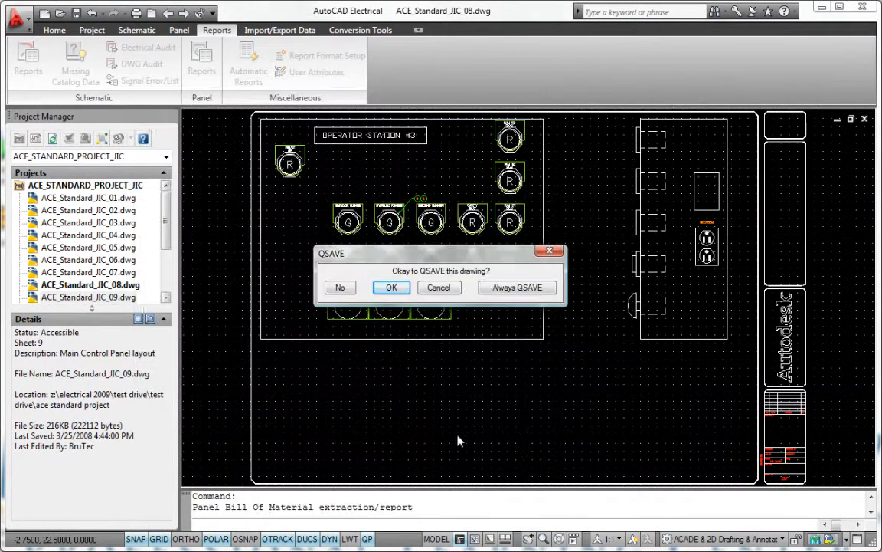
pyautogui.click(392, 286)
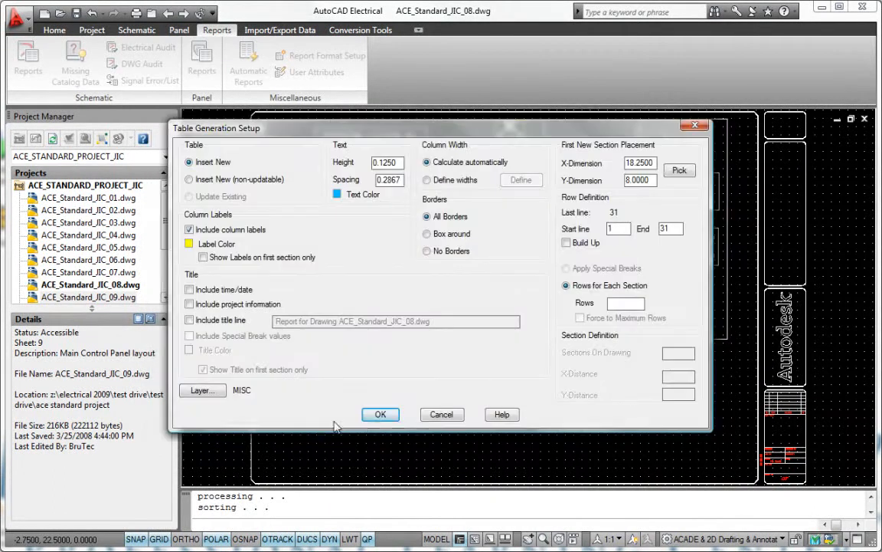
pyautogui.click(380, 414)
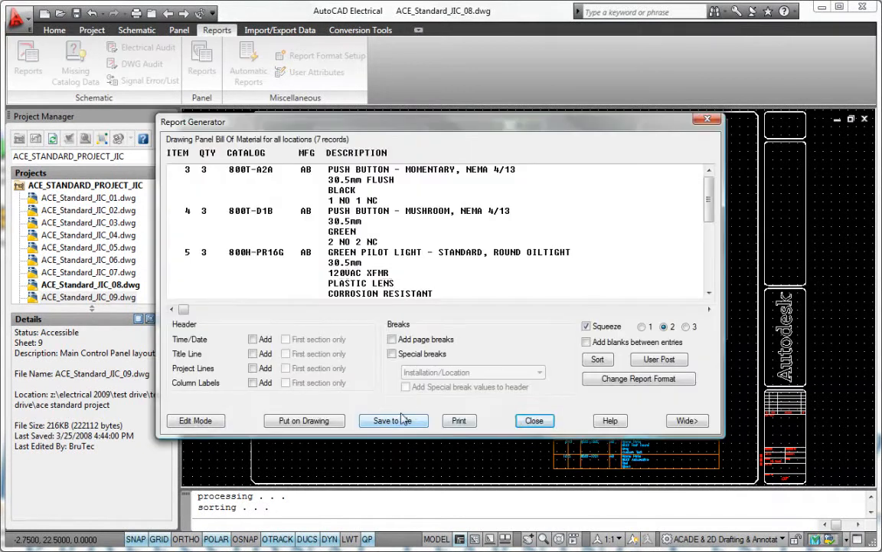
pyautogui.click(534, 420)
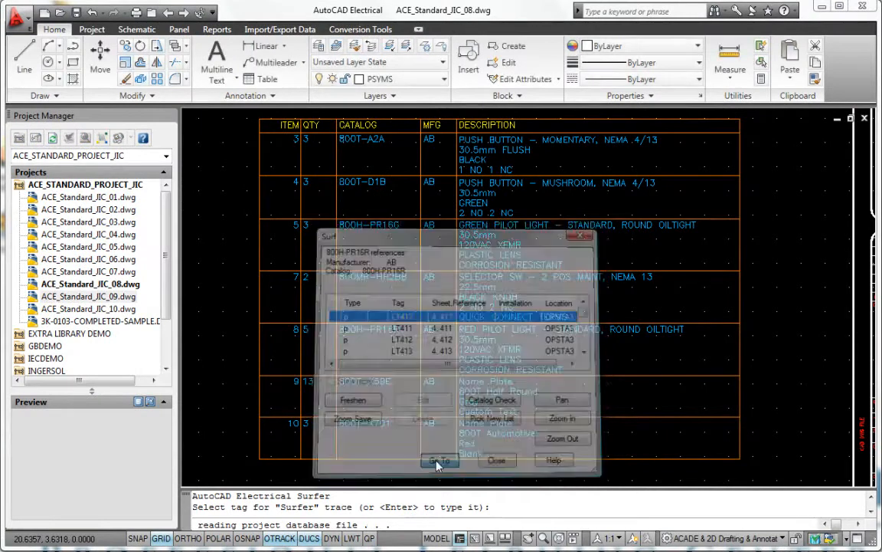
# - Jump to a referenced pilot light among tags LT411–LT413 for catalog 800H-PR16R
pyautogui.click(441, 460)
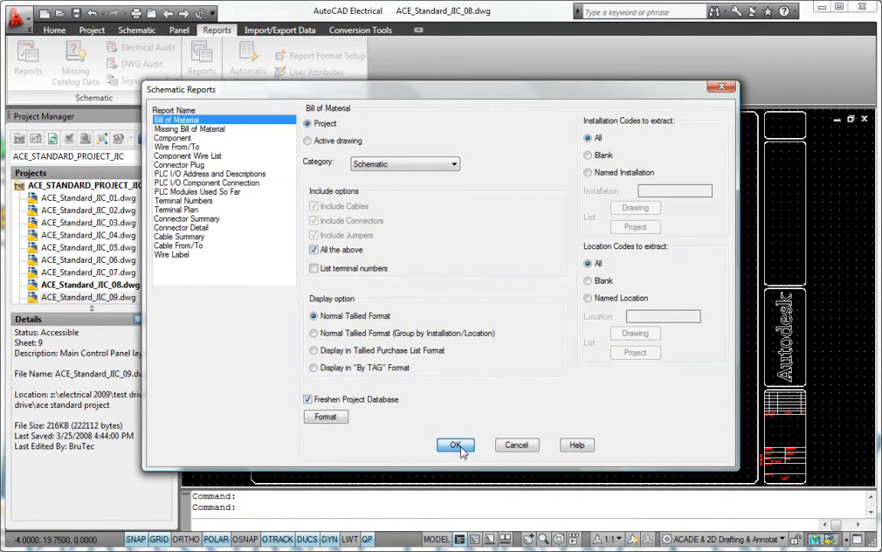
# - Start the project schematic Bill of Material, then cancel the drawing selection
pyautogui.click(456, 445)
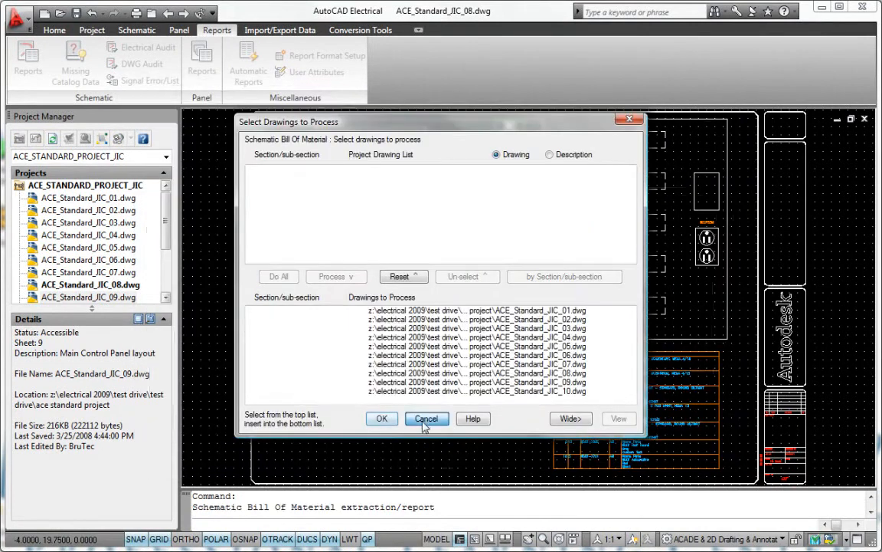
pyautogui.click(427, 419)
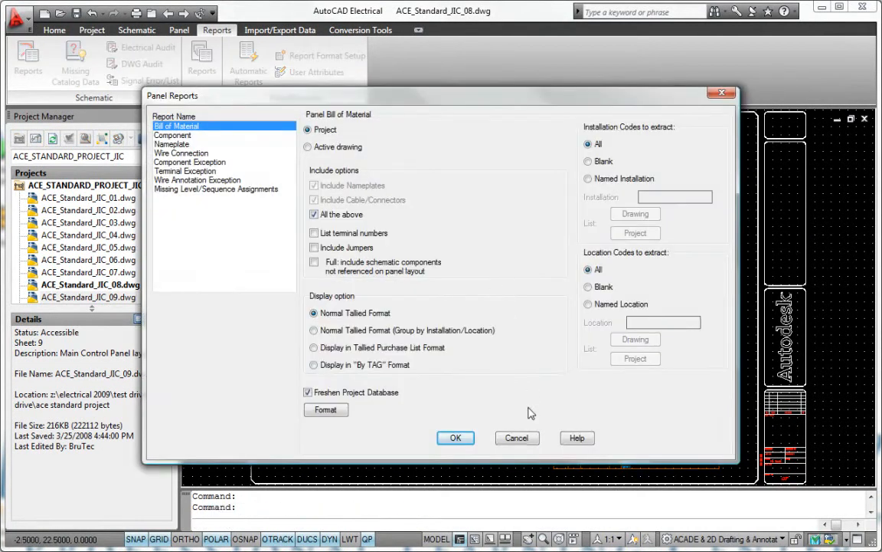